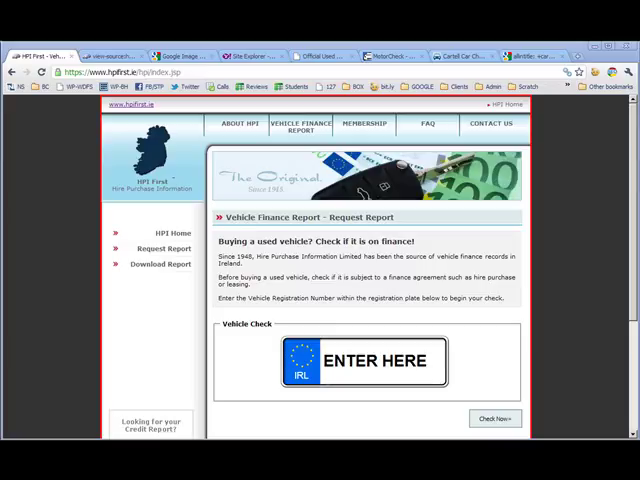
mouse_move(406, 216)
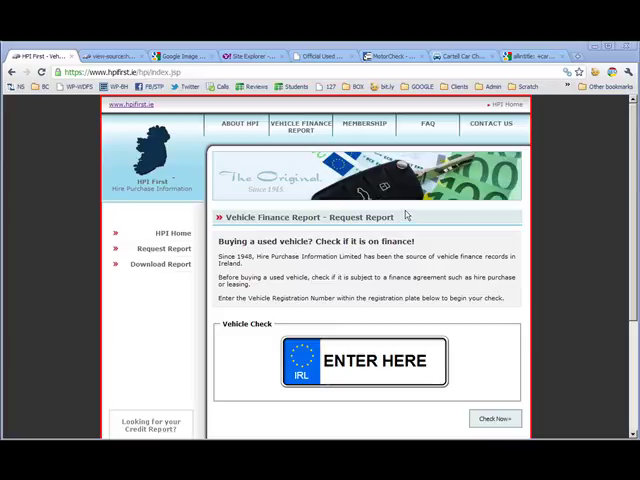
mouse_move(572, 228)
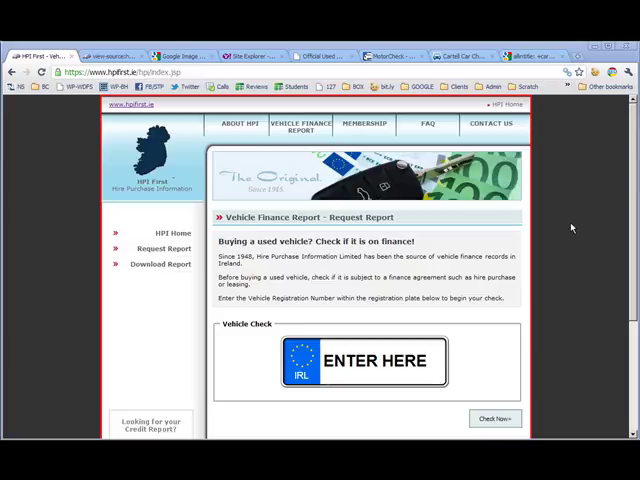
Scan the hpifirst.ie page and try its ENTER HERE registration plate field.
scroll("down", 3)
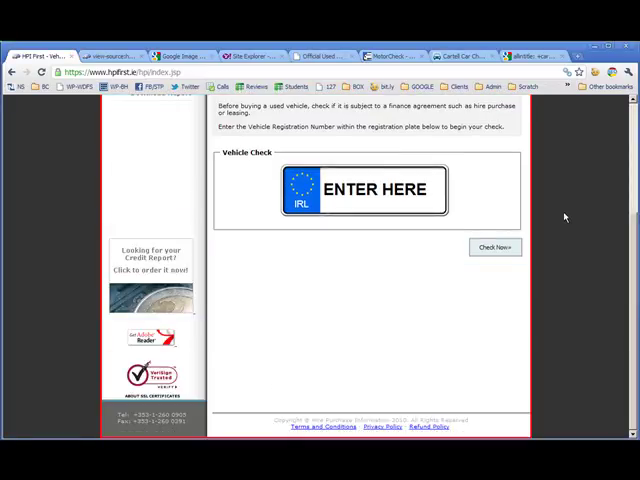
scroll("up", 3)
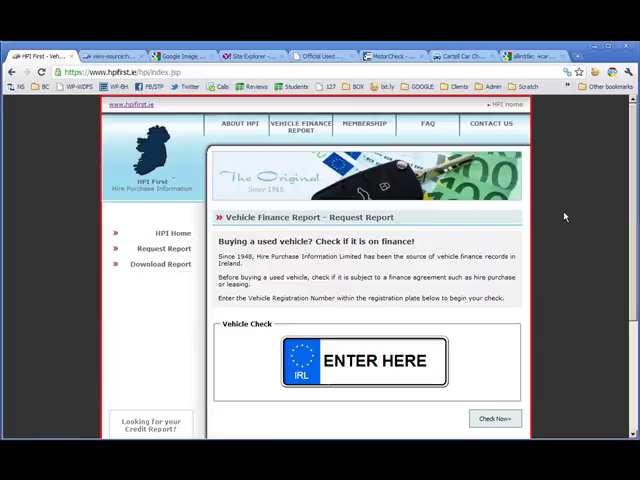
mouse_move(254, 352)
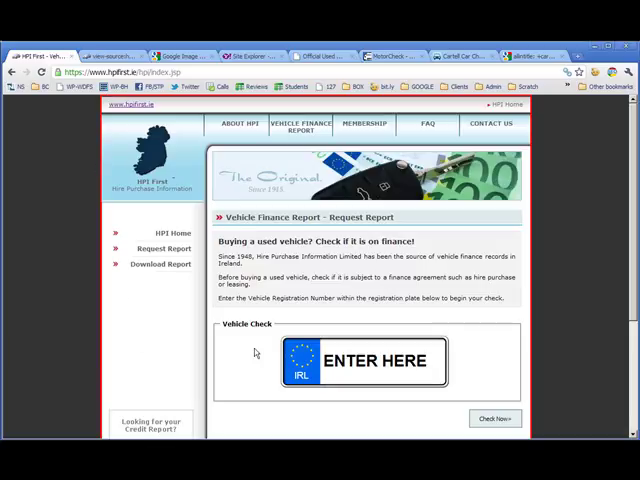
mouse_move(554, 232)
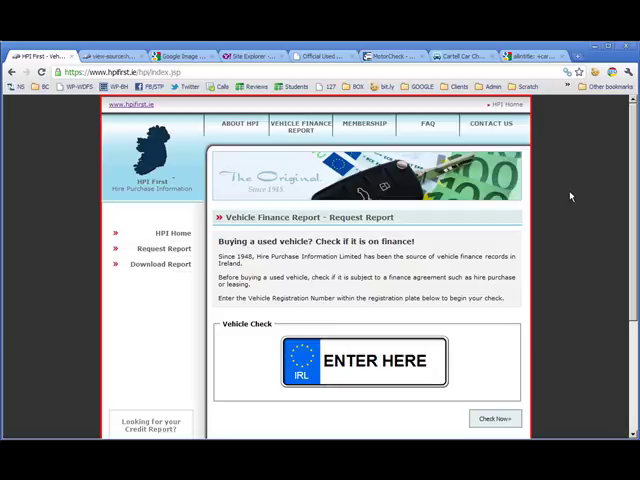
mouse_move(348, 388)
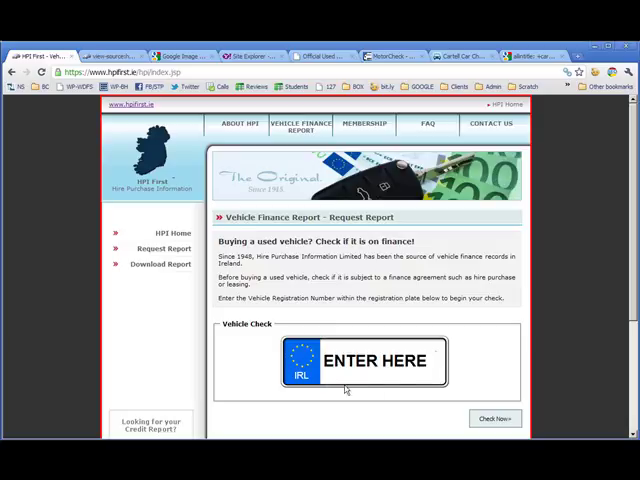
mouse_move(402, 202)
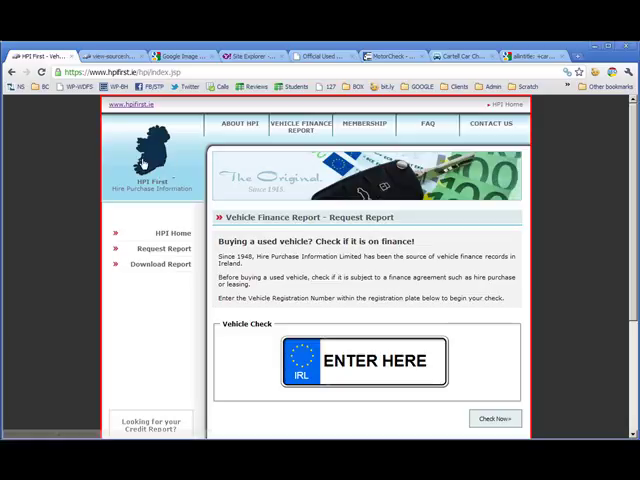
mouse_move(566, 180)
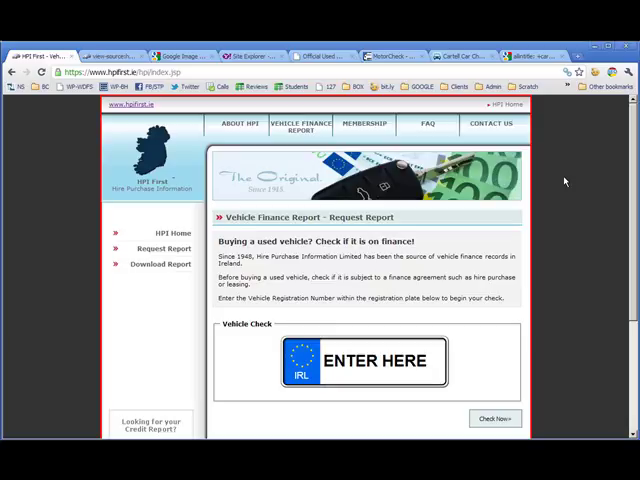
mouse_move(96, 256)
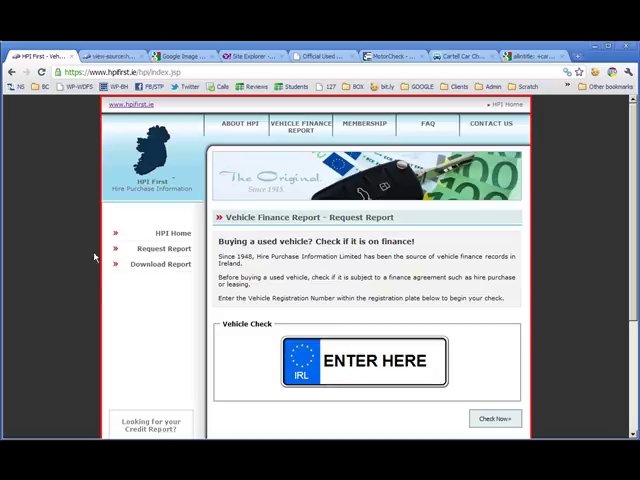
mouse_move(436, 90)
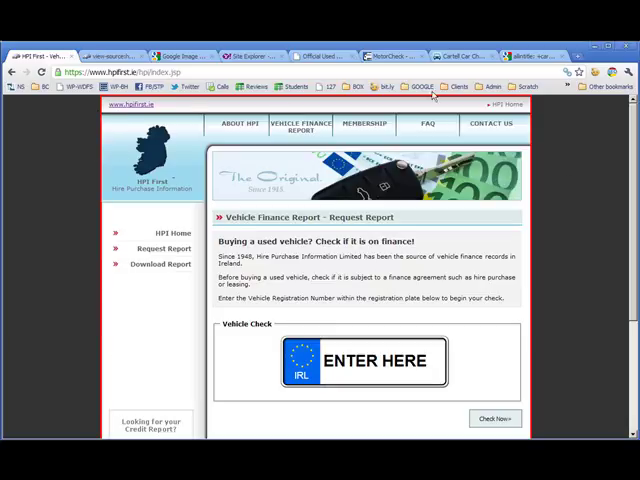
mouse_move(576, 138)
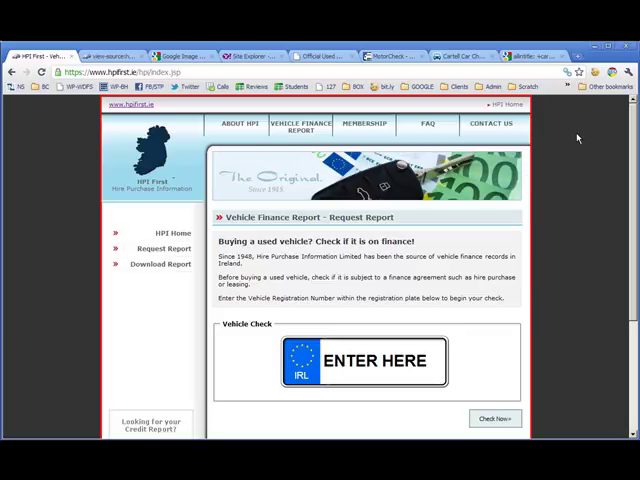
mouse_move(524, 244)
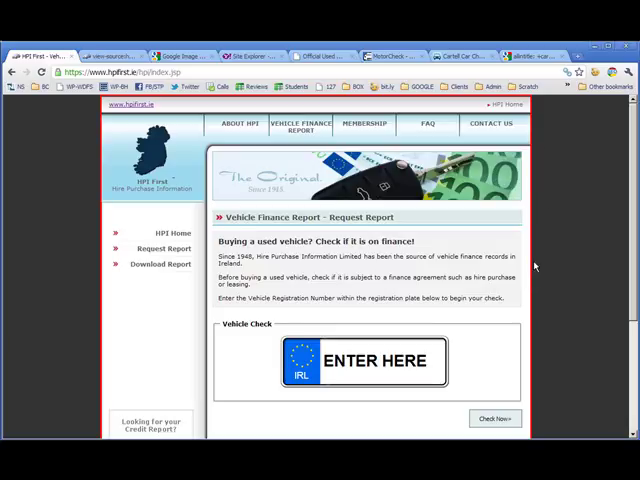
mouse_move(538, 312)
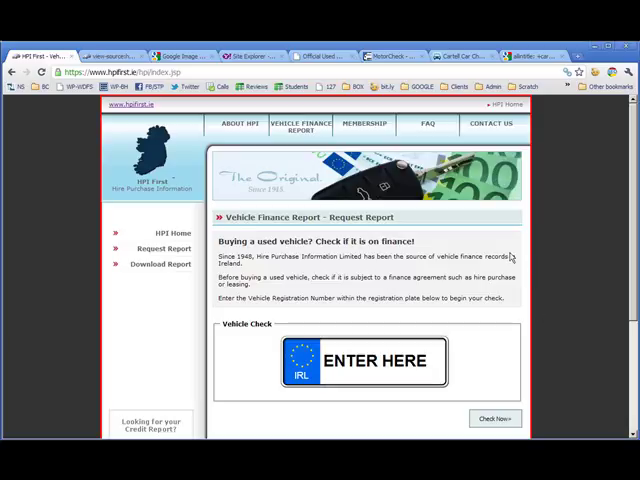
mouse_move(264, 234)
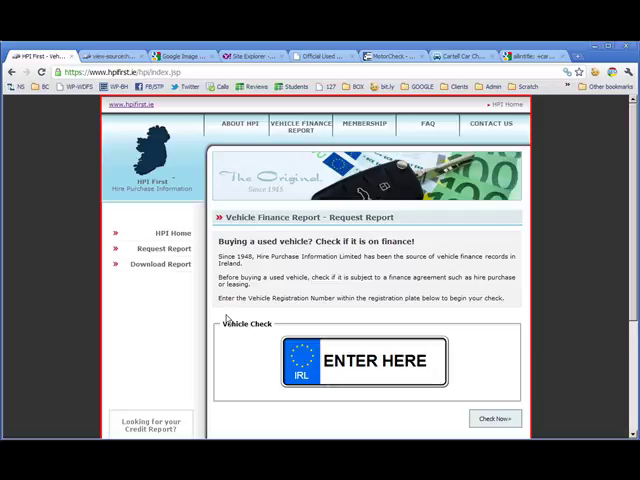
mouse_move(404, 230)
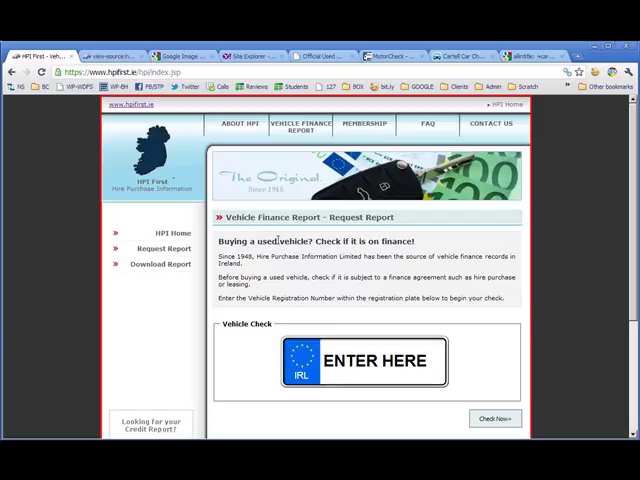
mouse_move(292, 244)
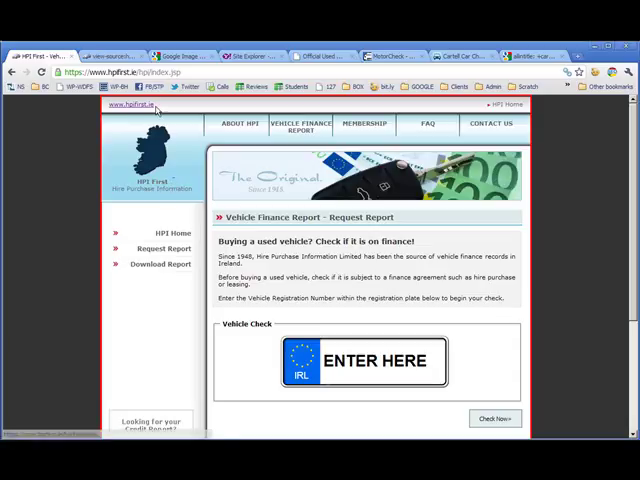
mouse_move(560, 156)
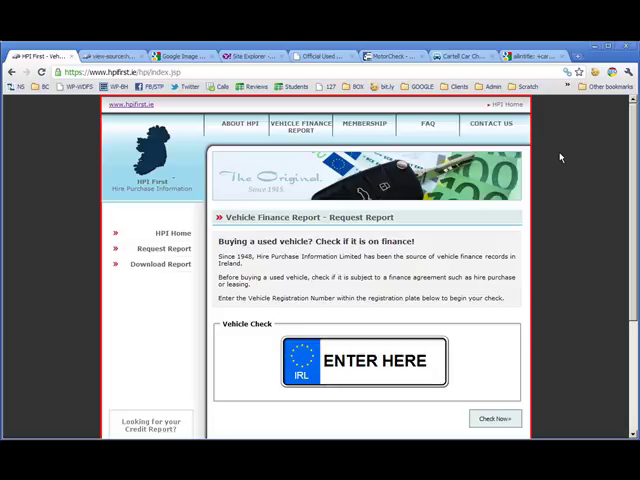
mouse_move(390, 224)
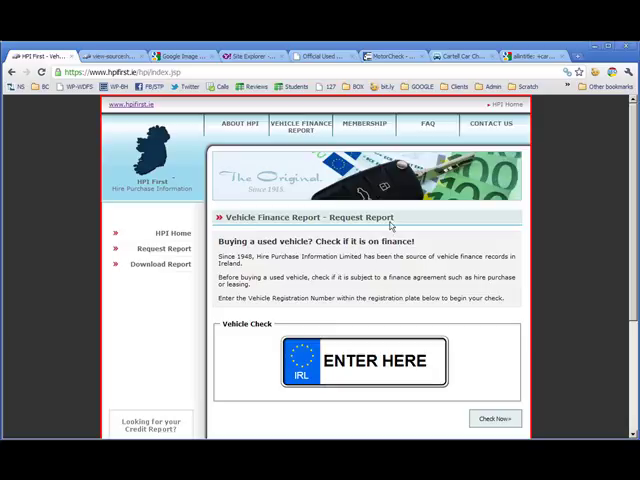
mouse_move(470, 264)
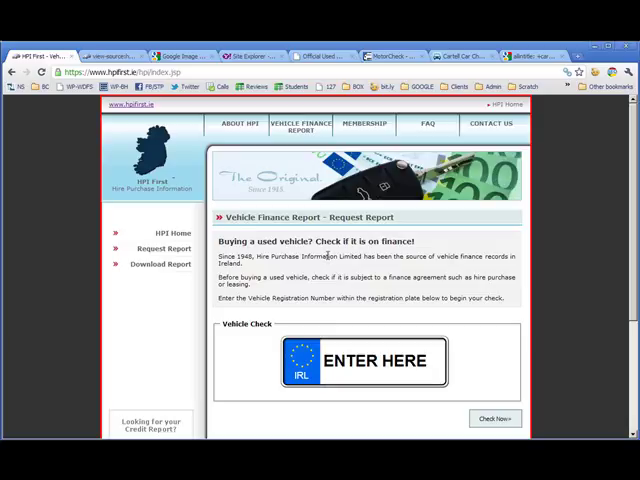
mouse_move(372, 258)
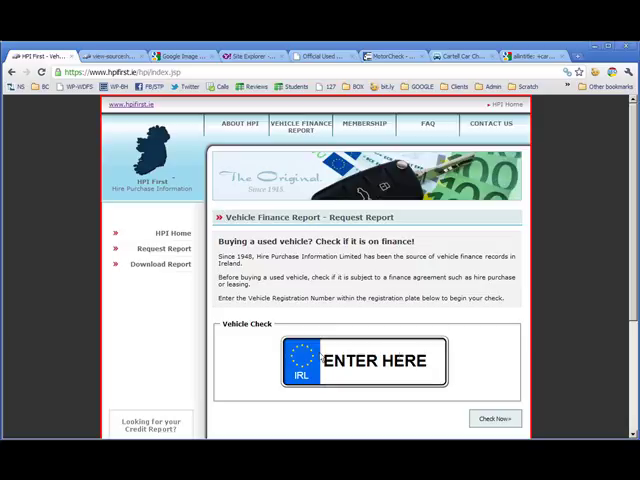
left_click(380, 362)
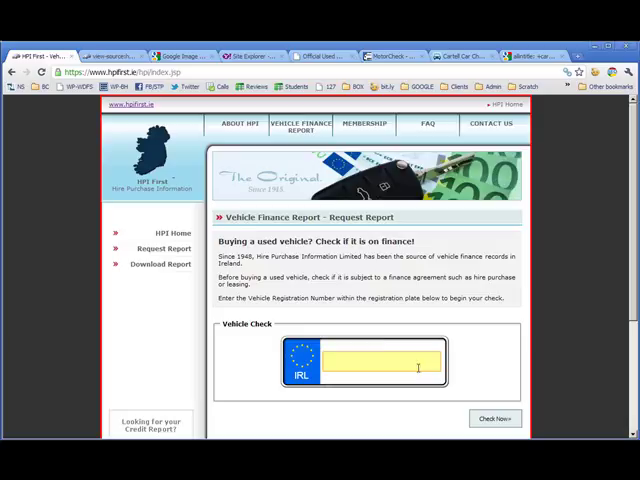
mouse_move(382, 350)
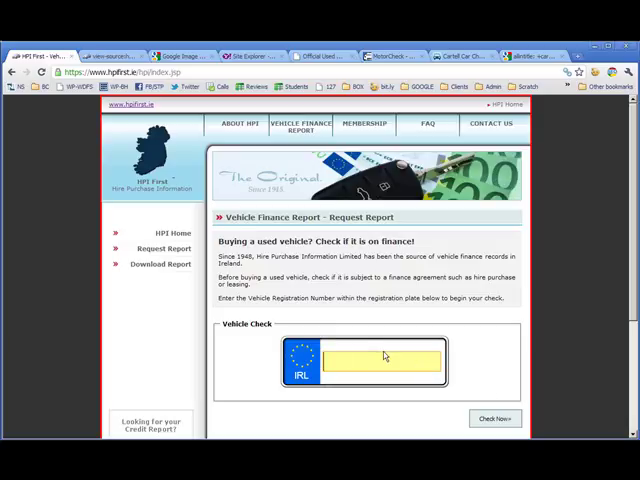
type("ENTER HERE")
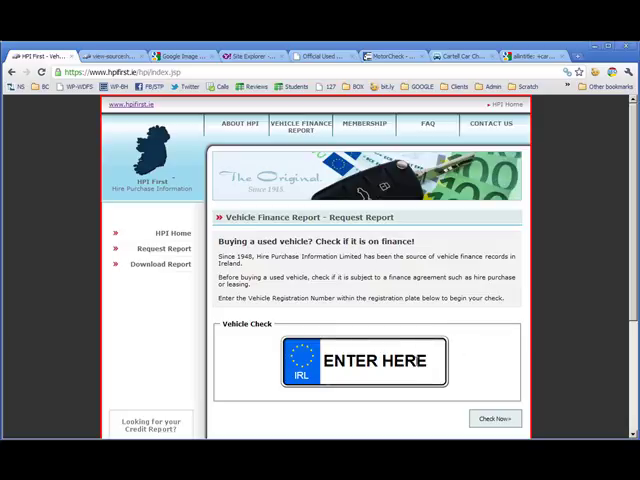
mouse_move(160, 118)
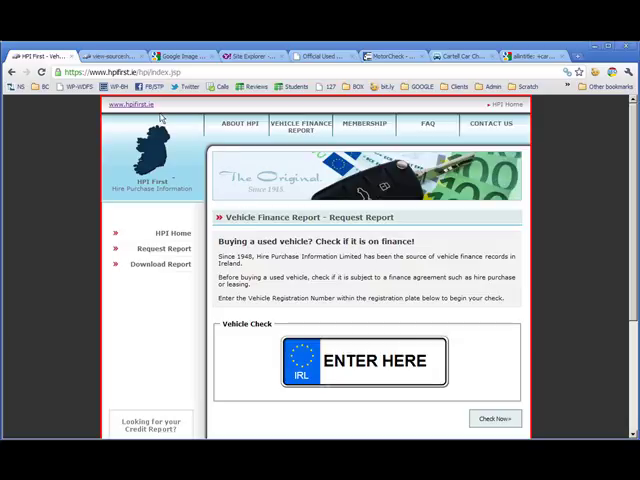
mouse_move(490, 344)
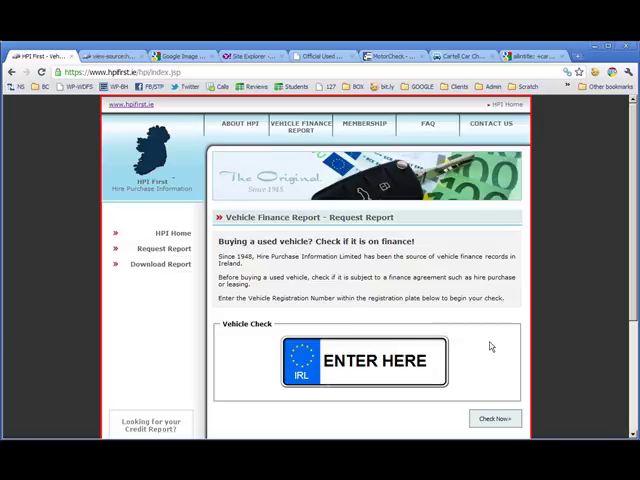
mouse_move(490, 346)
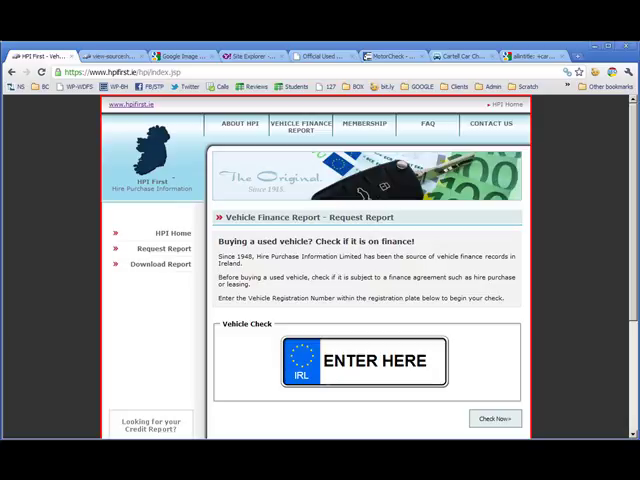
mouse_move(404, 316)
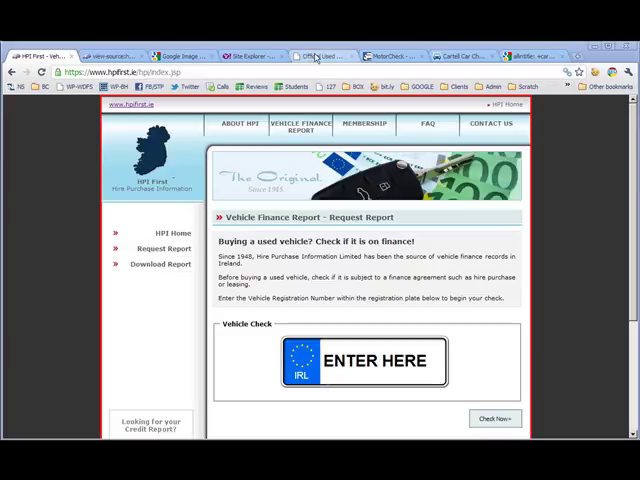
Switch to the mywheels.ie check page and scroll through its statistics and sample report.
left_click(320, 56)
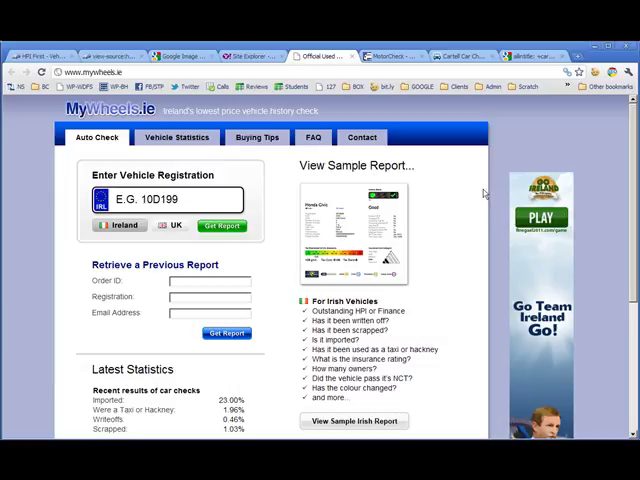
scroll("down", 3)
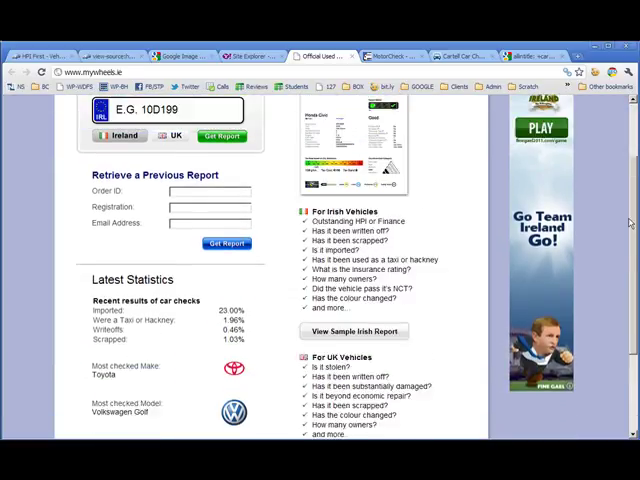
scroll("up", 3)
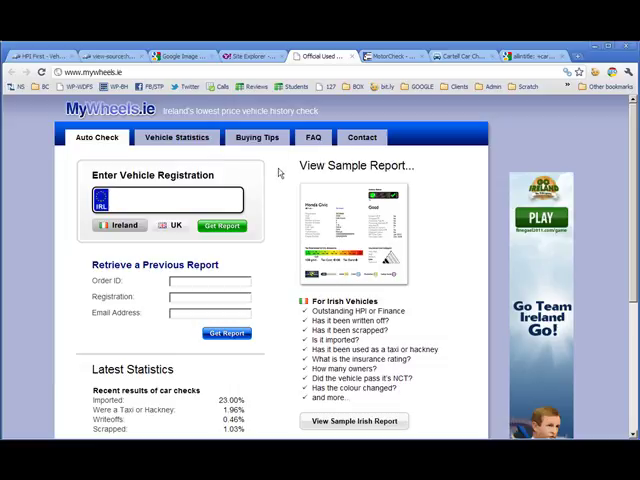
mouse_move(392, 232)
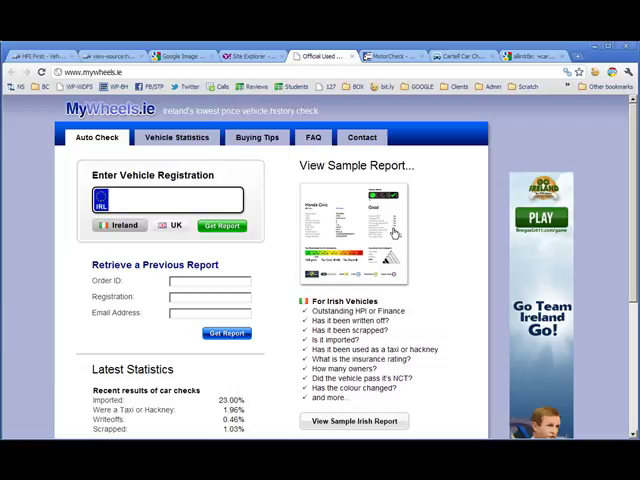
scroll("down", 3)
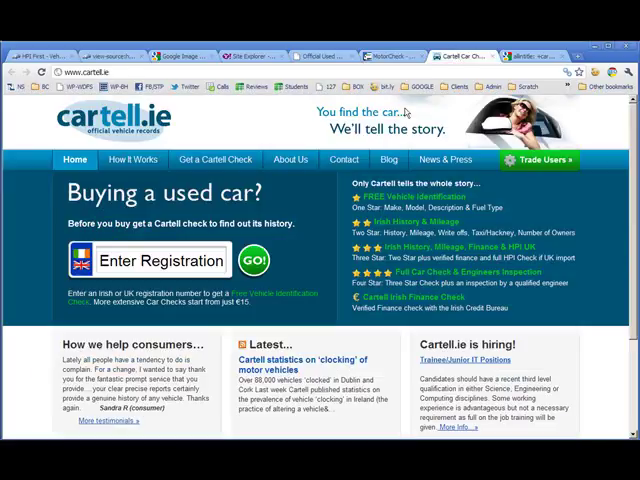
mouse_move(208, 132)
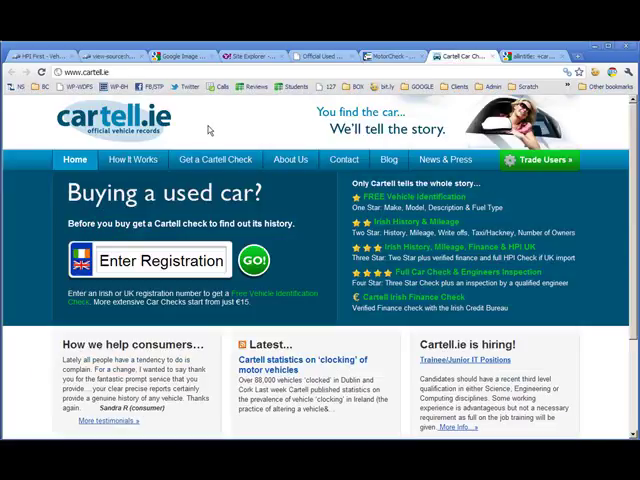
Try cartell.ie's Enter Registration field, then move to the motorcheck.ie check page.
left_click(160, 260)
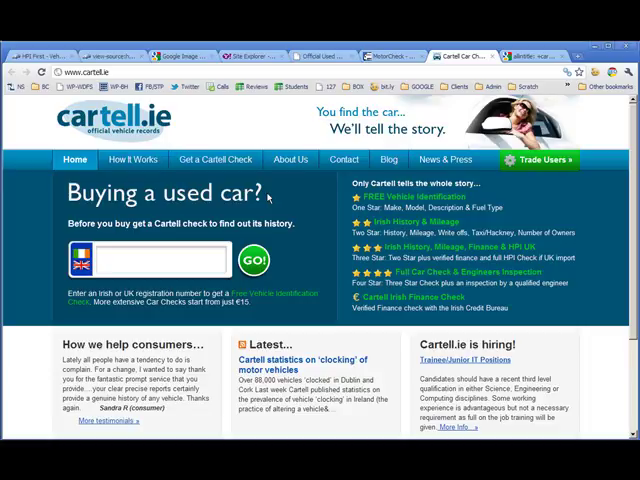
left_click(380, 56)
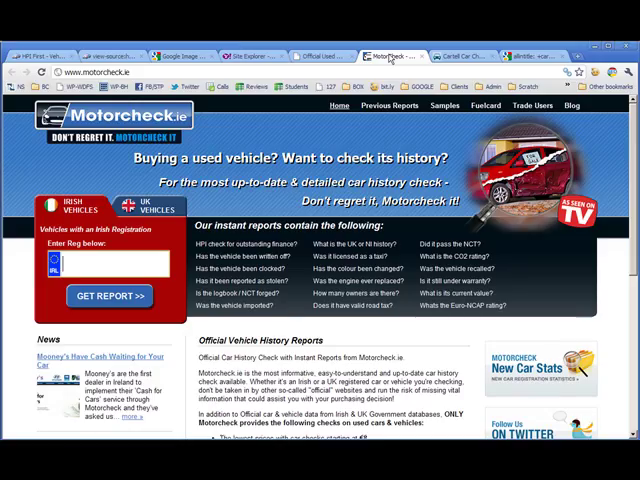
Note motorcheck.ie's ENTER REG box and return to the cartell.ie used-car check page.
type("ENTER REG")
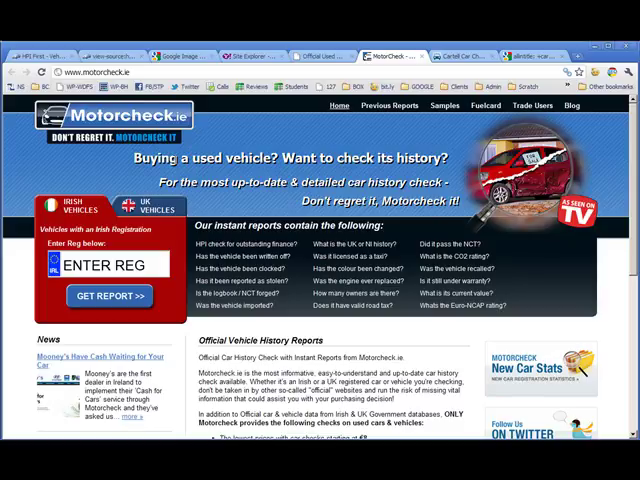
left_click(470, 56)
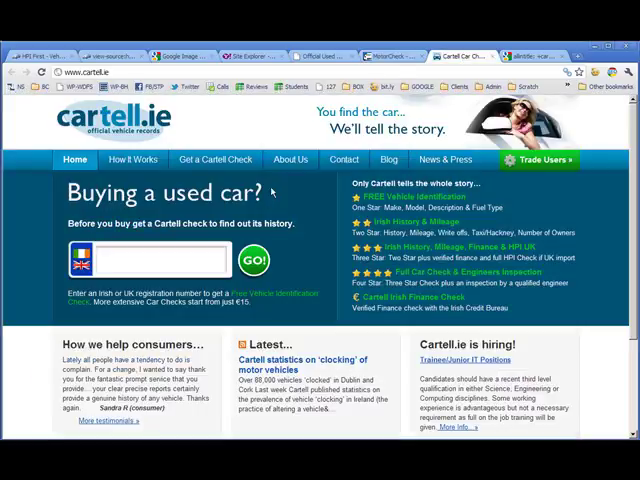
mouse_move(302, 188)
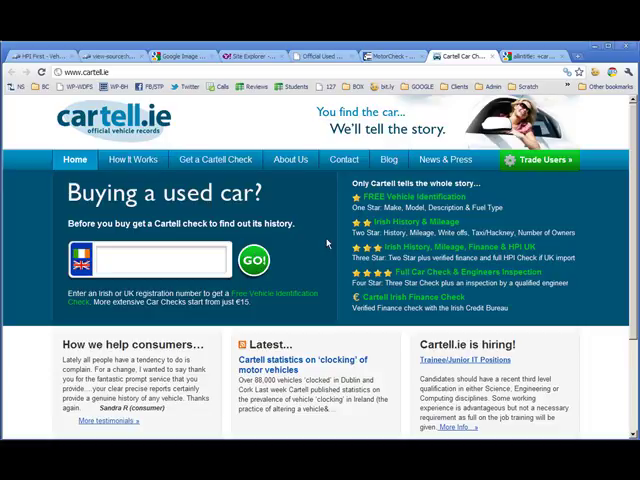
mouse_move(292, 278)
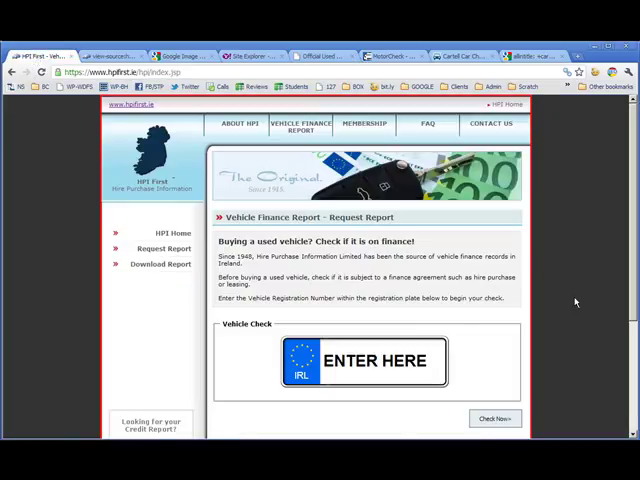
Activate the ENTER HERE registration plate field on the hpifirst.ie finance check page.
left_click(378, 360)
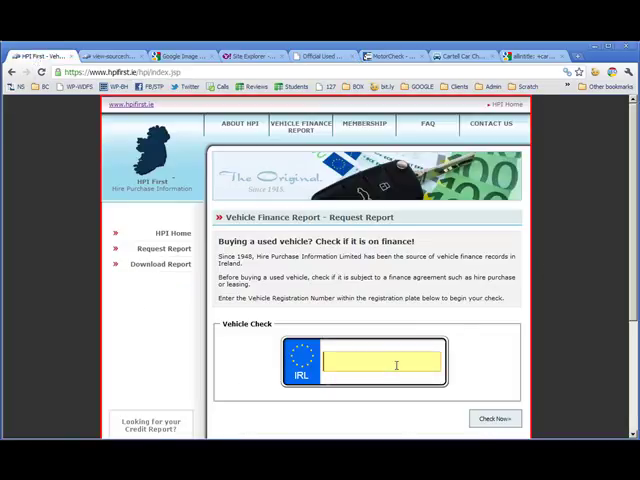